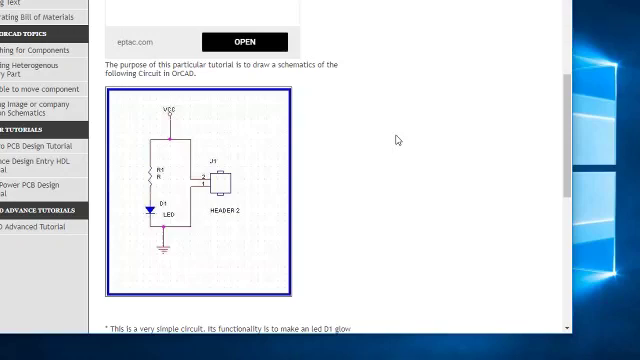
mouse_move(218, 188)
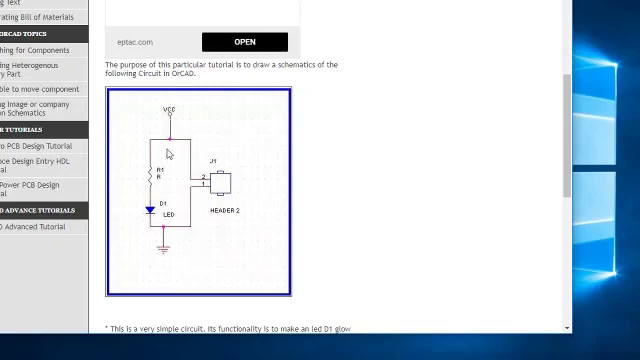
mouse_move(156, 236)
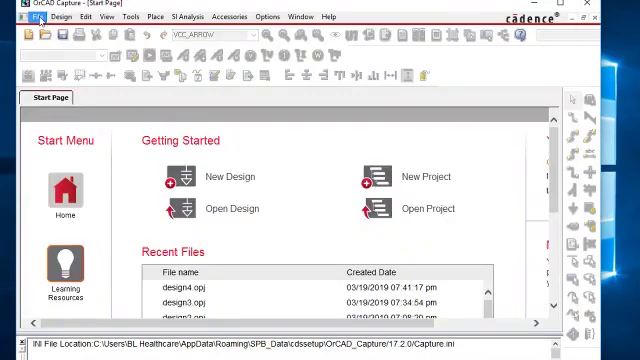
Start a new project from the Start Page.
left_click(16, 16)
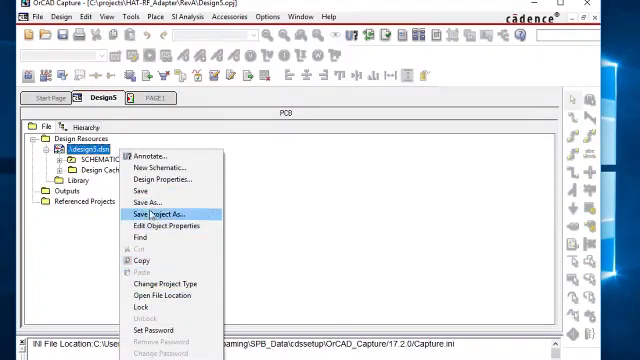
mouse_move(160, 202)
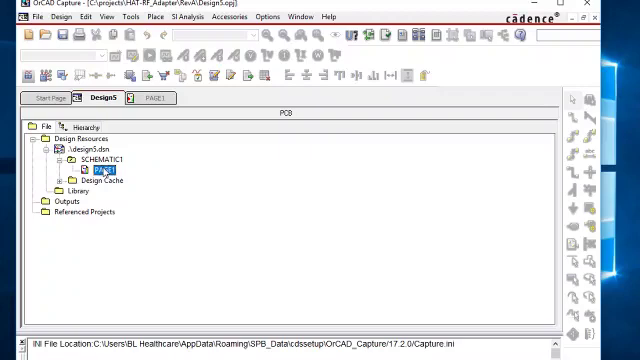
Open PAGE1 and set the title block Title to the LED circuit name.
double_click(104, 178)
type("LED S")
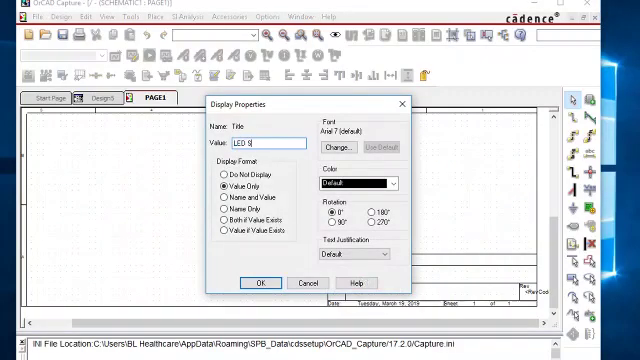
left_click(262, 284)
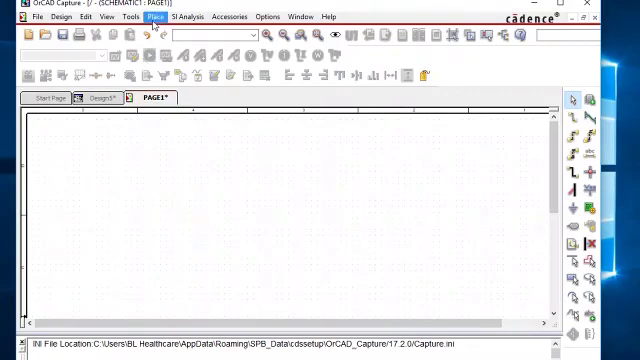
Bring up the Place Part panel from the Place menu.
left_click(152, 16)
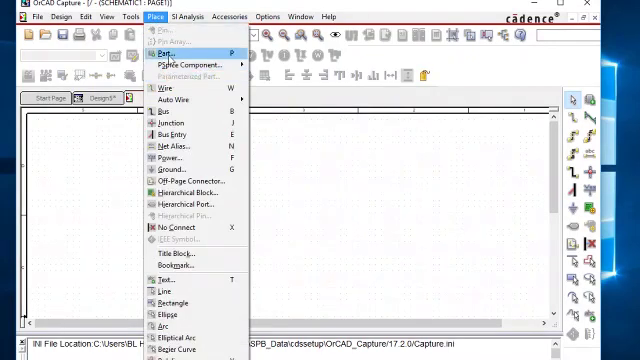
left_click(172, 48)
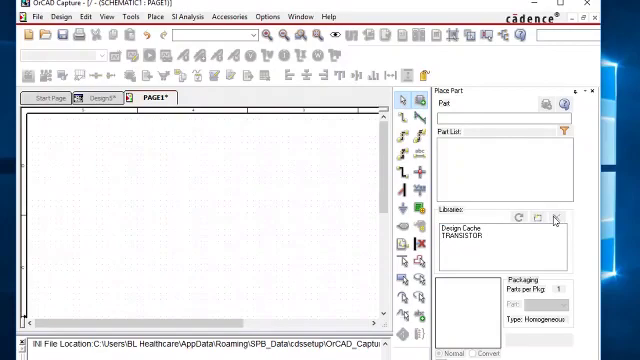
left_click(556, 216)
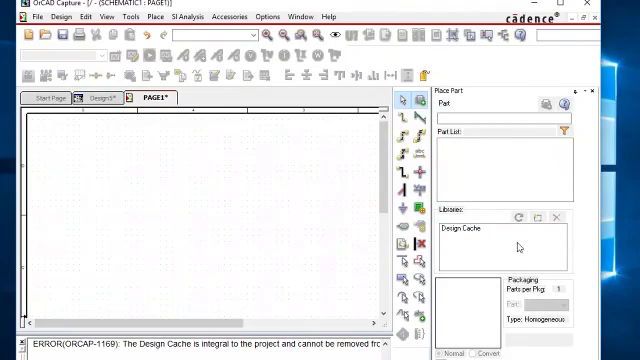
mouse_move(536, 216)
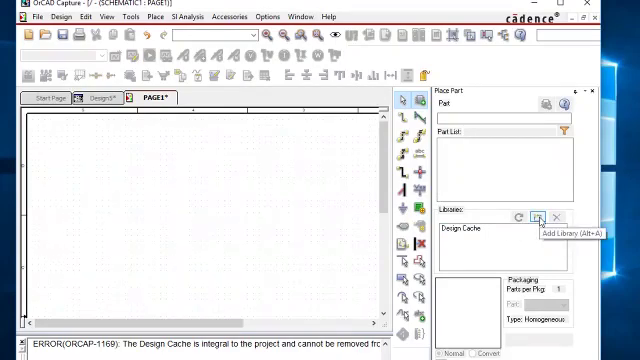
Add the Connector.olb library so its header parts are listed.
left_click(538, 216)
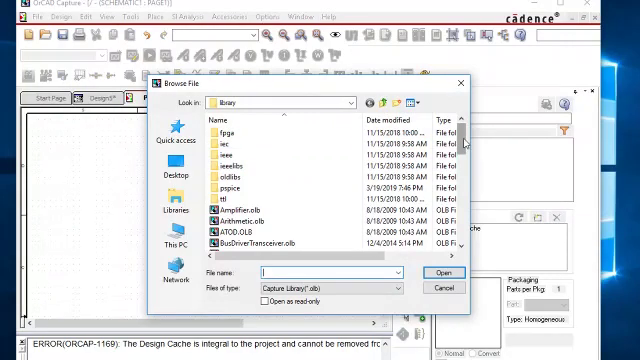
scroll("down", 3)
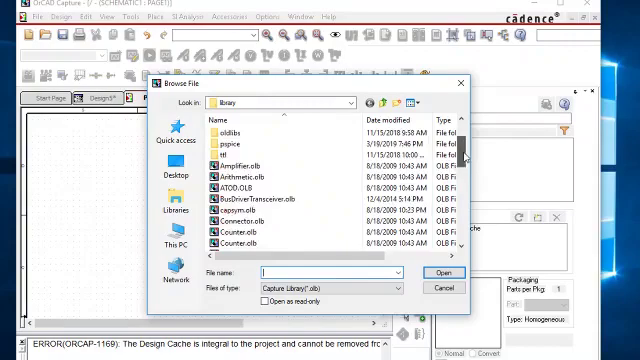
scroll("down", 3)
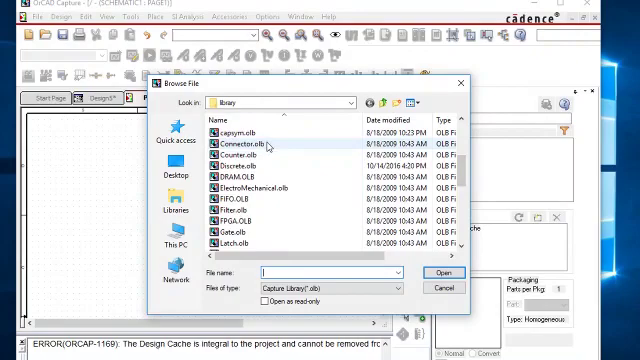
left_click(444, 272)
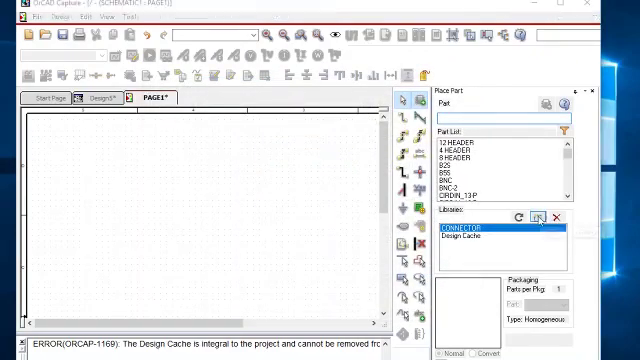
Browse for the discrete parts library to add alongside Connector.
left_click(538, 216)
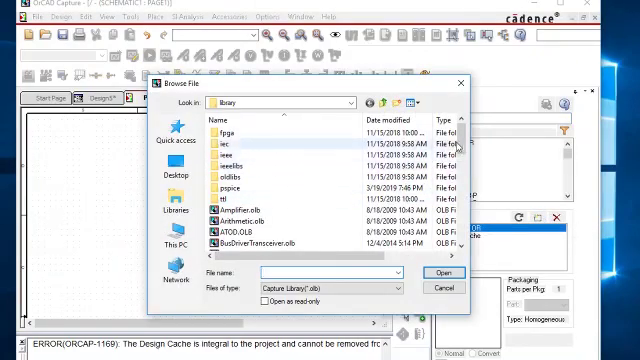
scroll("down", 3)
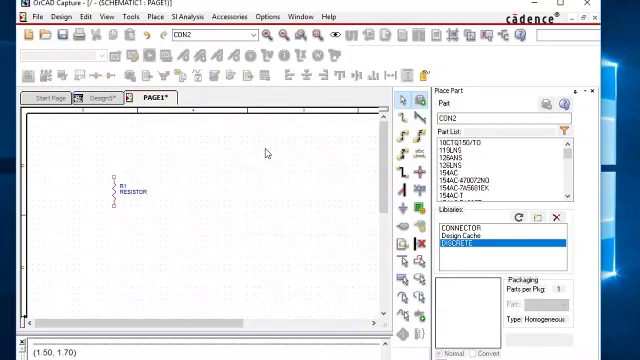
mouse_move(248, 192)
type("DIODE")
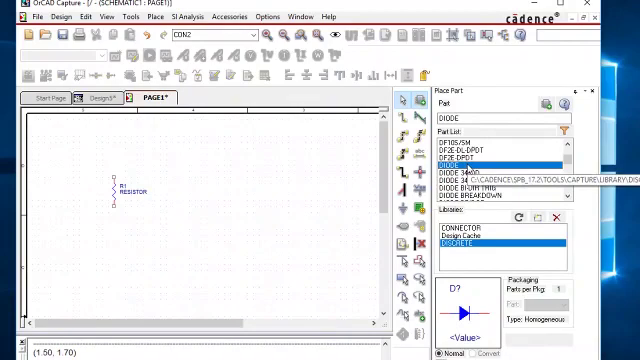
Select the DIODE part in the Place Part list for placement.
left_click(140, 228)
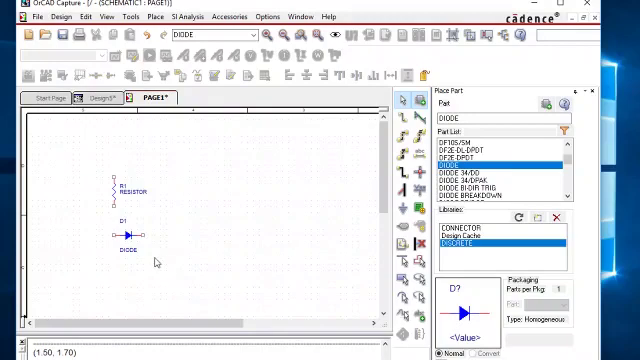
Place diode D1 on the page just below resistor R1.
left_click(124, 236)
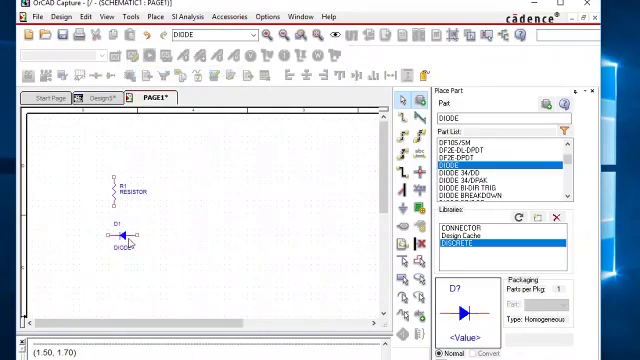
left_click(120, 232)
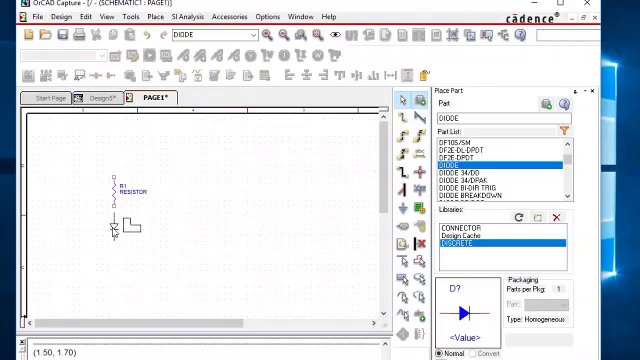
left_click(112, 228)
type("CON2")
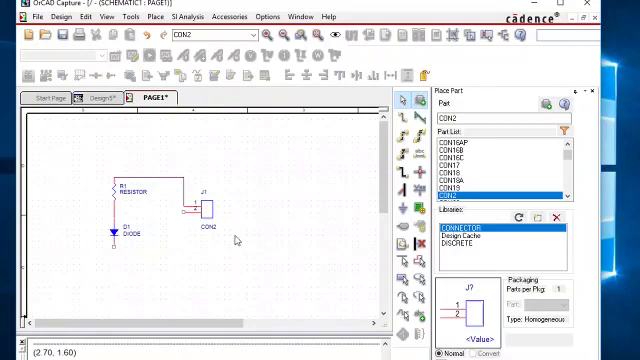
mouse_move(204, 220)
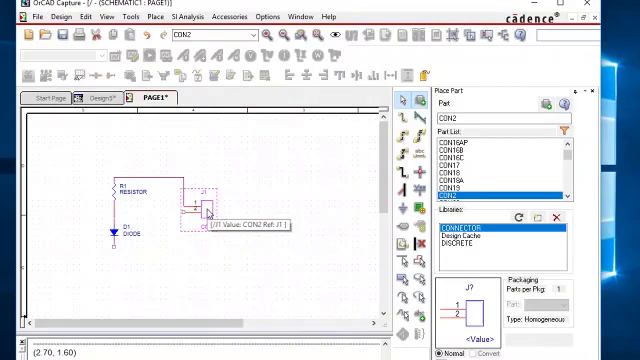
Reorient the CON2 connector from its right-click options beside the resistor.
right_click(200, 216)
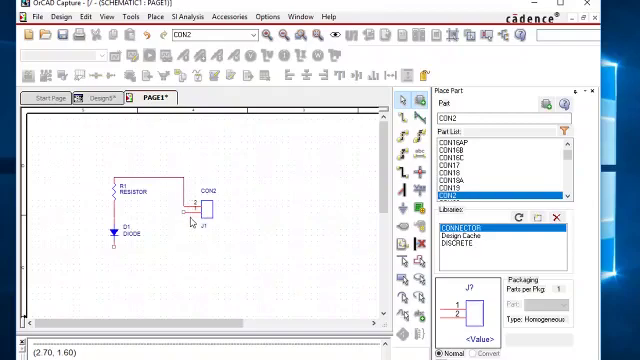
mouse_move(372, 132)
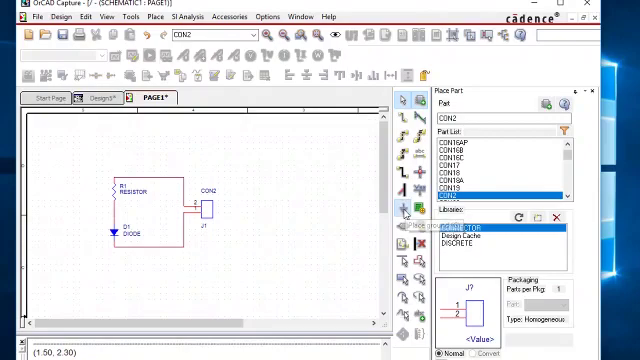
Add the VCC_ARROW above the resistor and a ground symbol below the diode.
left_click(408, 206)
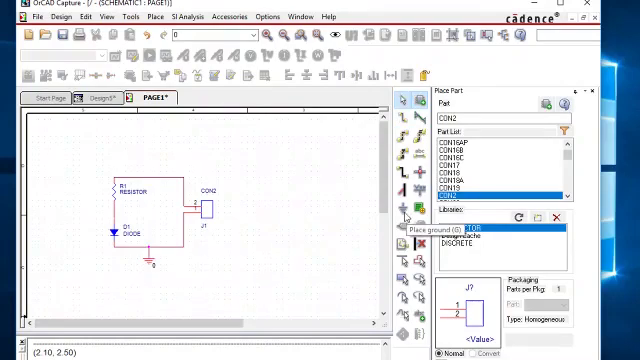
left_click(402, 240)
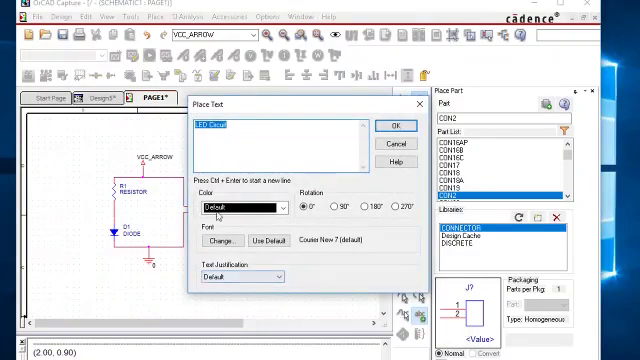
Create a bold 'LED Circuit' text label to place below the schematic.
left_click(244, 126)
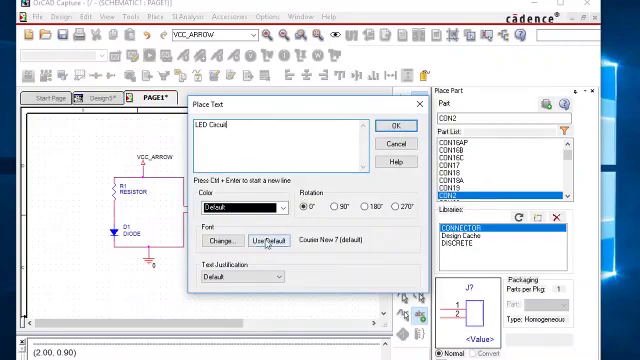
left_click(204, 240)
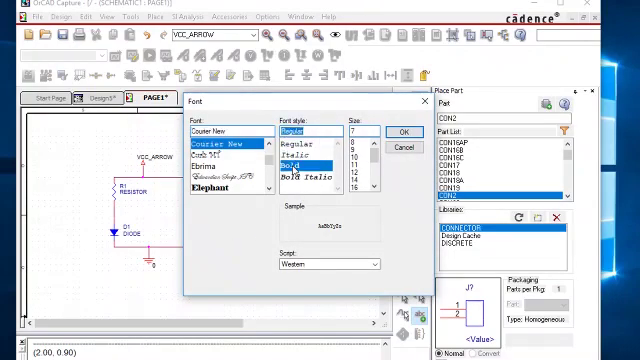
left_click(290, 156)
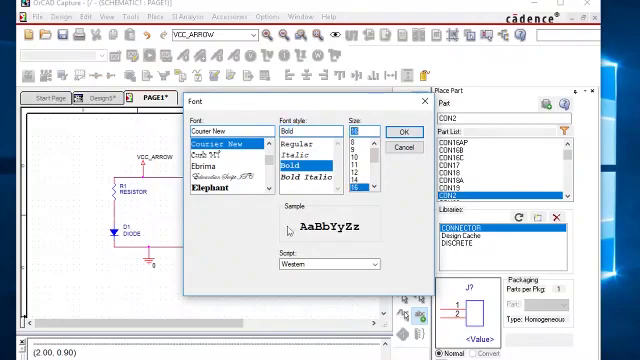
left_click(398, 132)
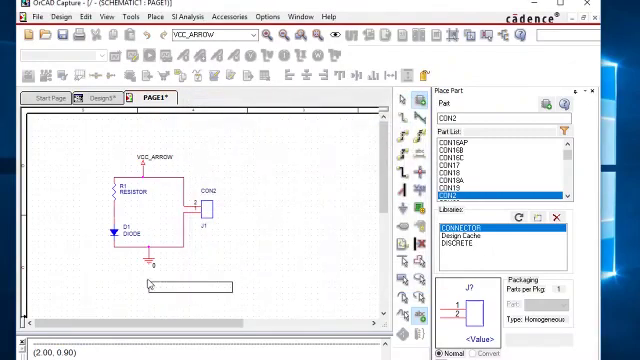
type("LED Circuit")
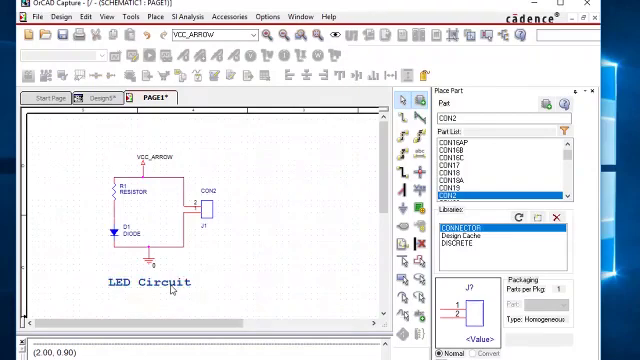
mouse_move(212, 276)
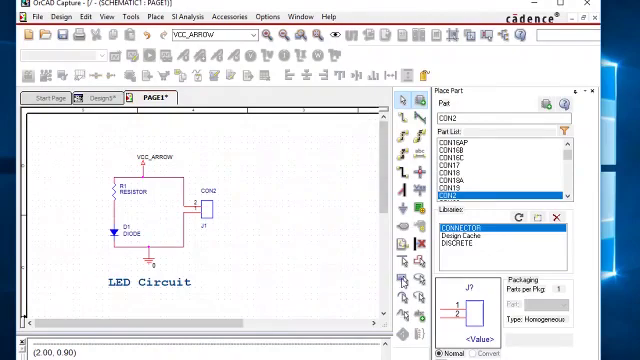
mouse_move(76, 140)
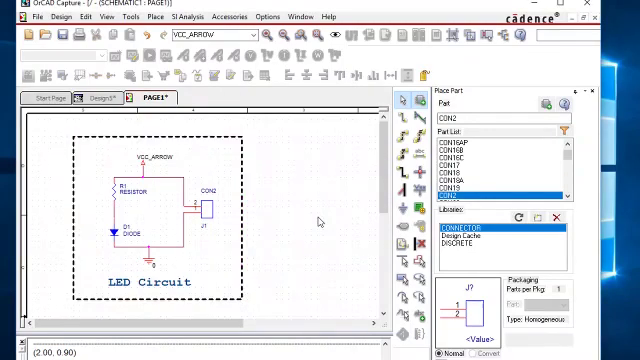
mouse_move(268, 228)
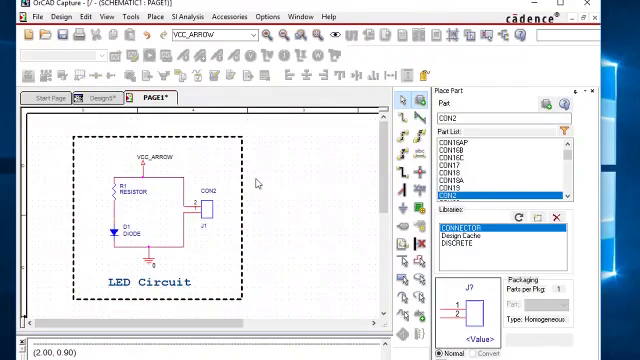
mouse_move(278, 192)
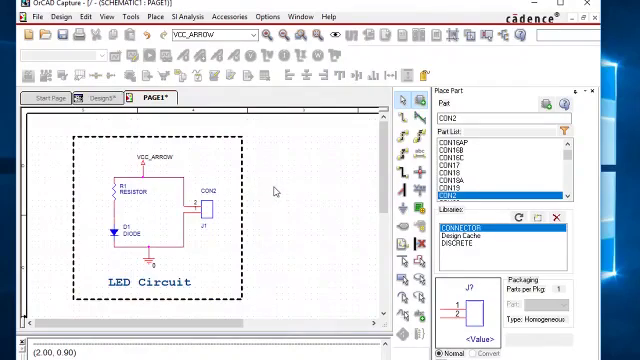